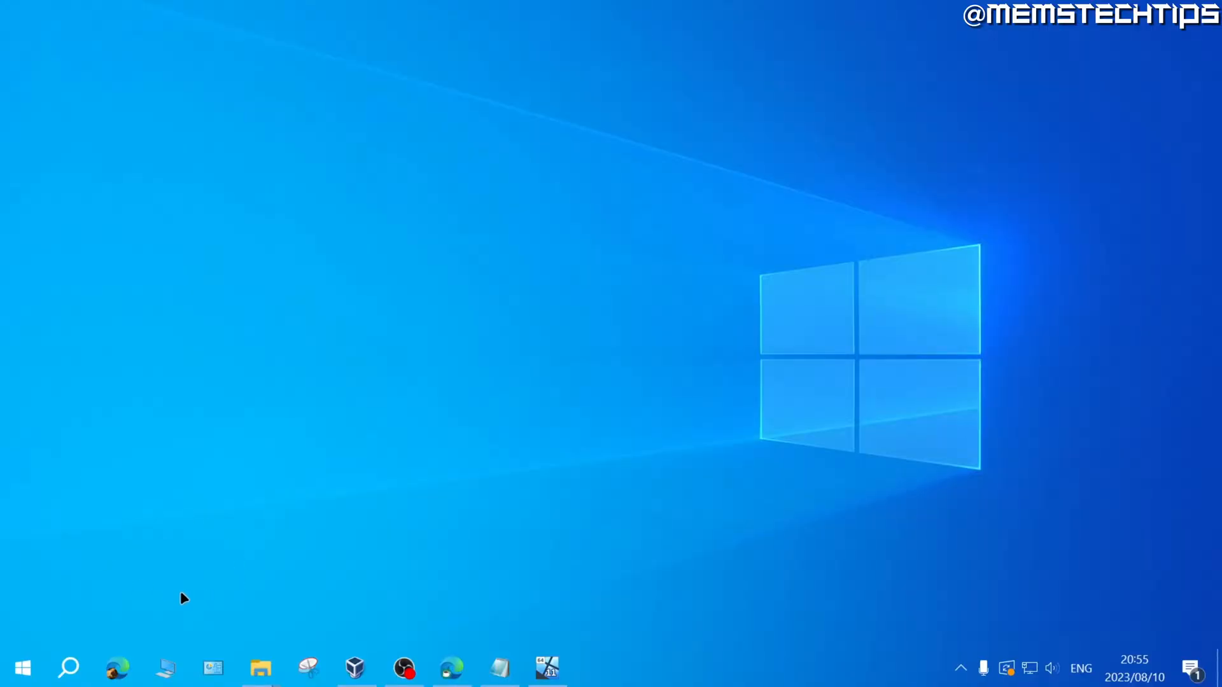
mouse_move(190, 539)
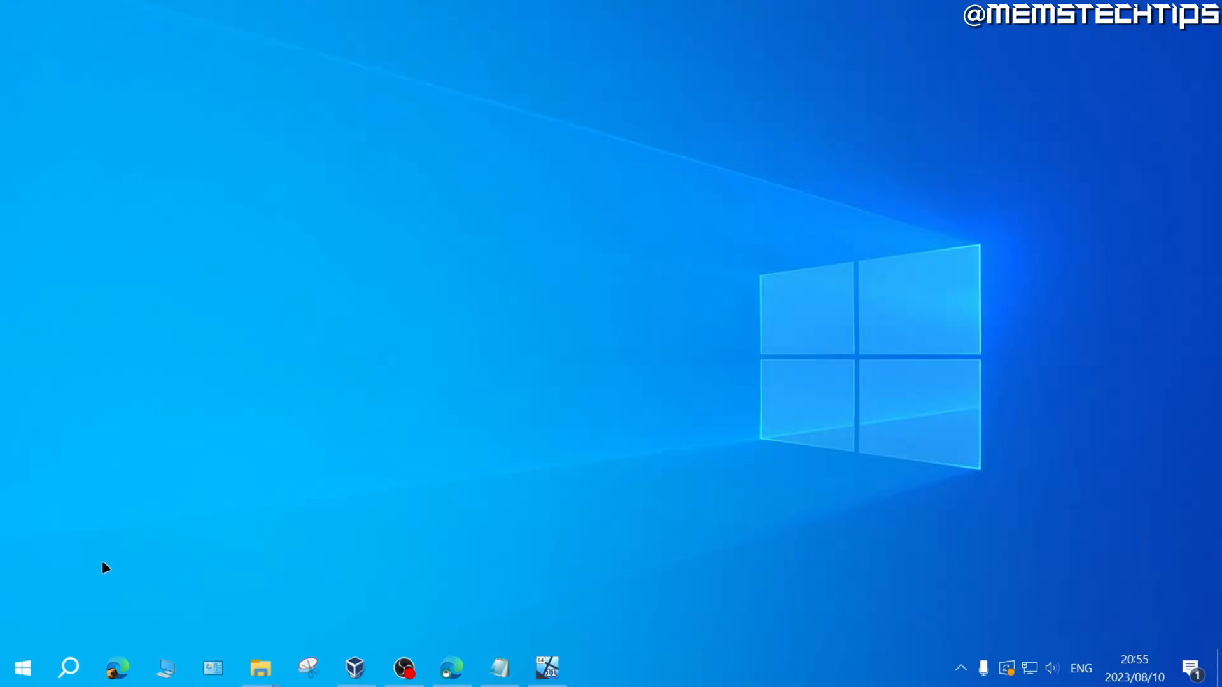
Step: Show the Win+X power-user menu from the Start button
right_click(21, 668)
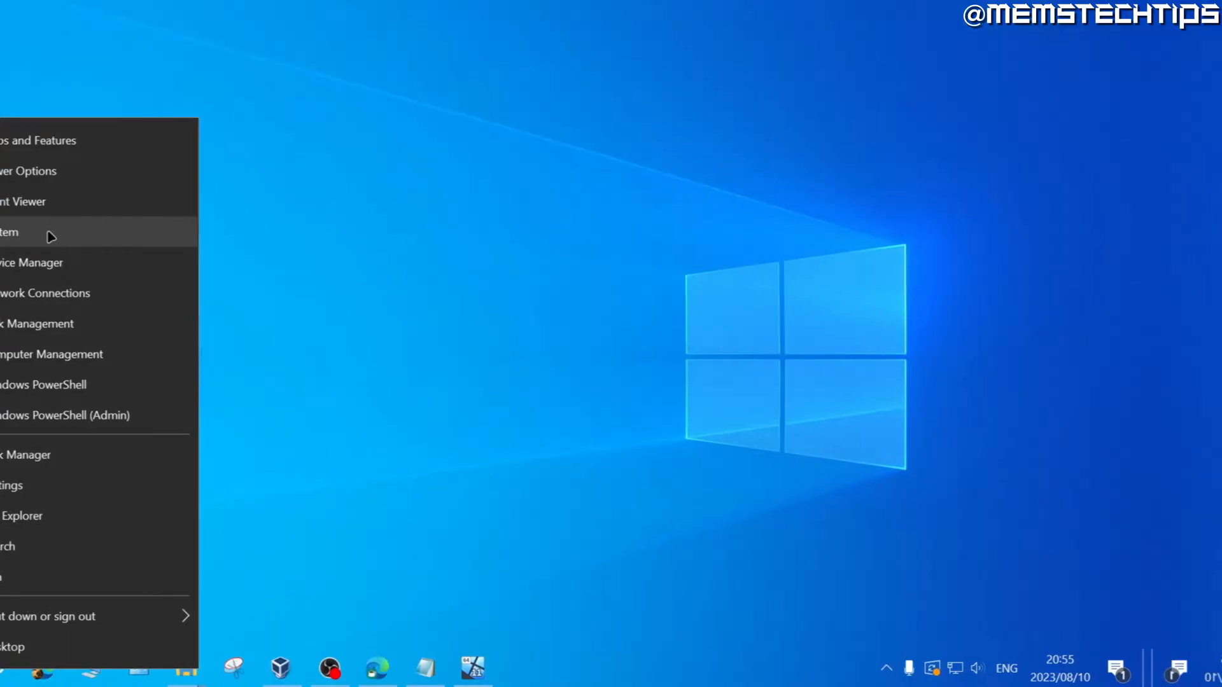
Step: Go to Settings > System > About showing Windows 10 Home edition, version and build
left_click(9, 231)
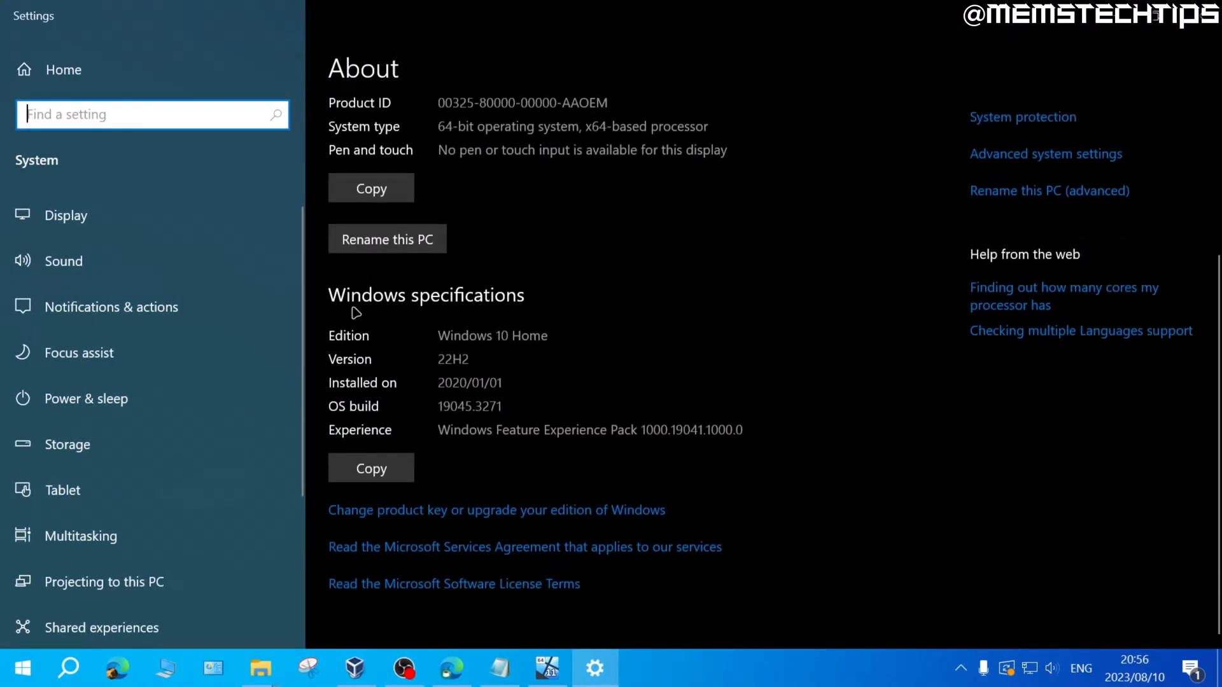
mouse_move(438, 342)
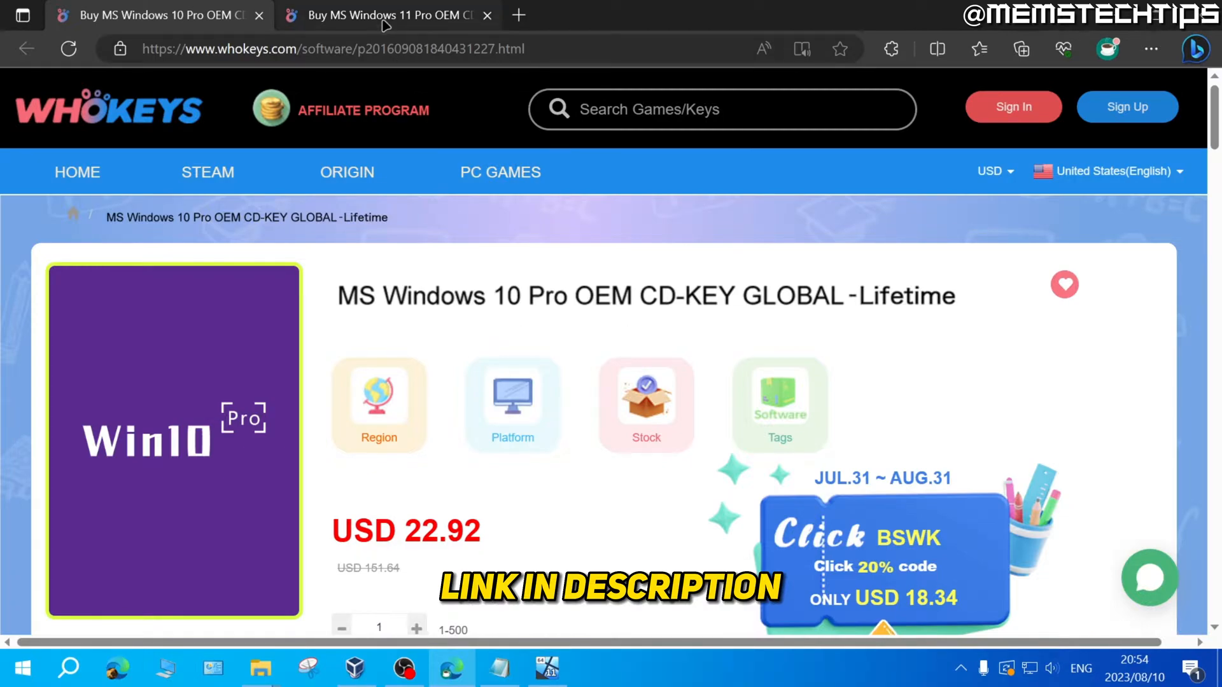
Step: View the Windows 11 Pro key page in Edge, then bring up an empty Run dialog
left_click(382, 15)
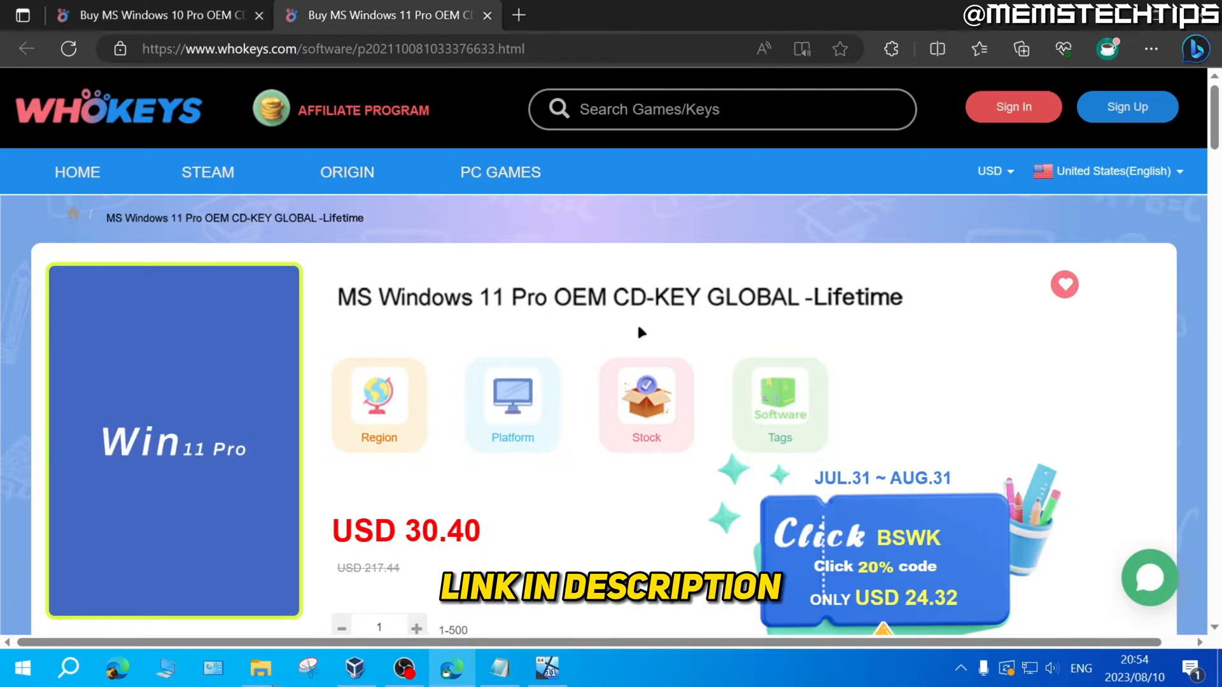
mouse_move(470, 290)
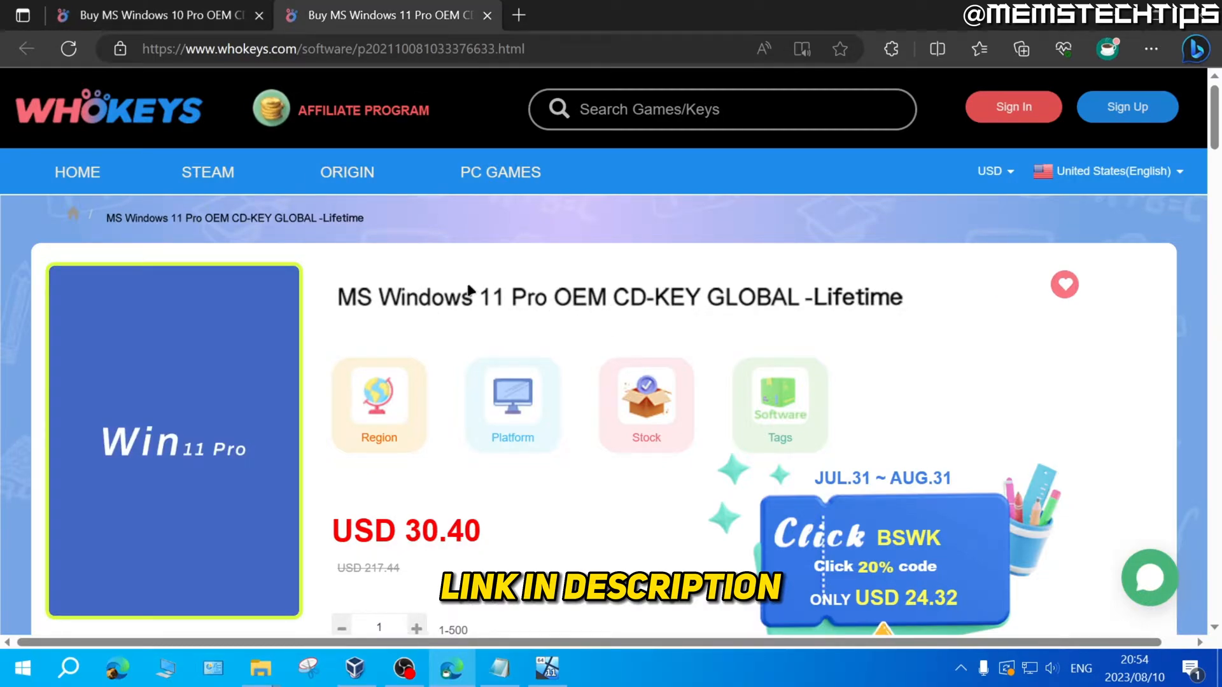
mouse_move(662, 319)
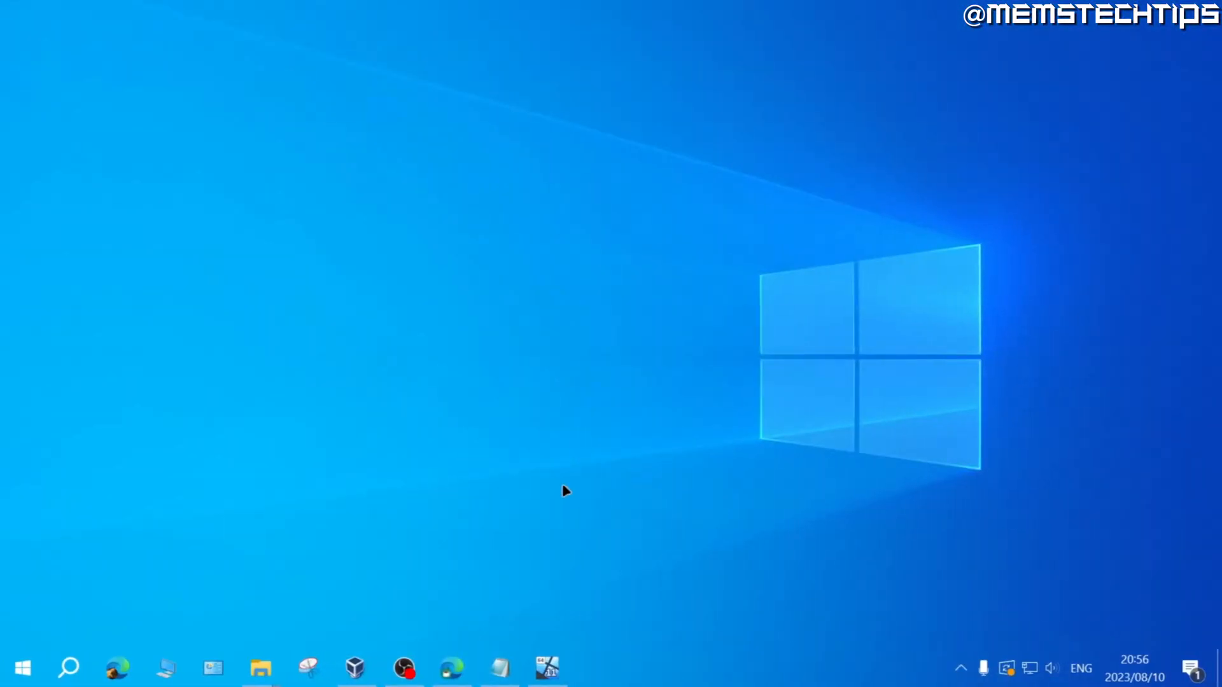
mouse_move(432, 455)
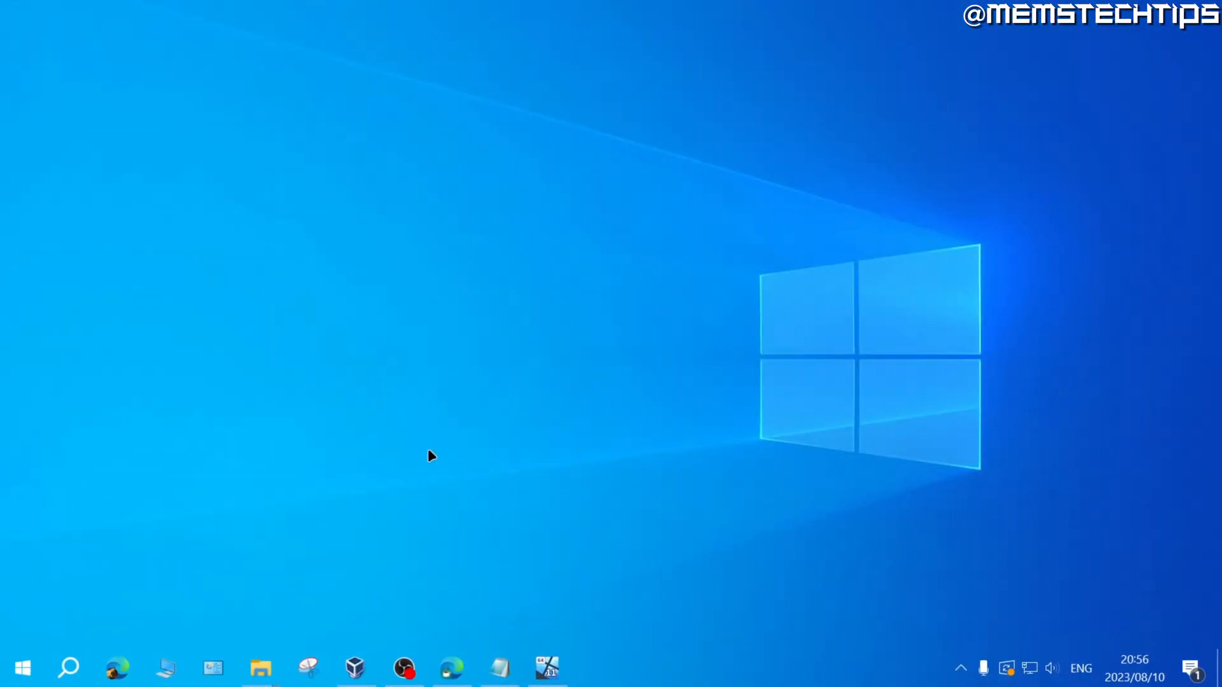
mouse_move(398, 474)
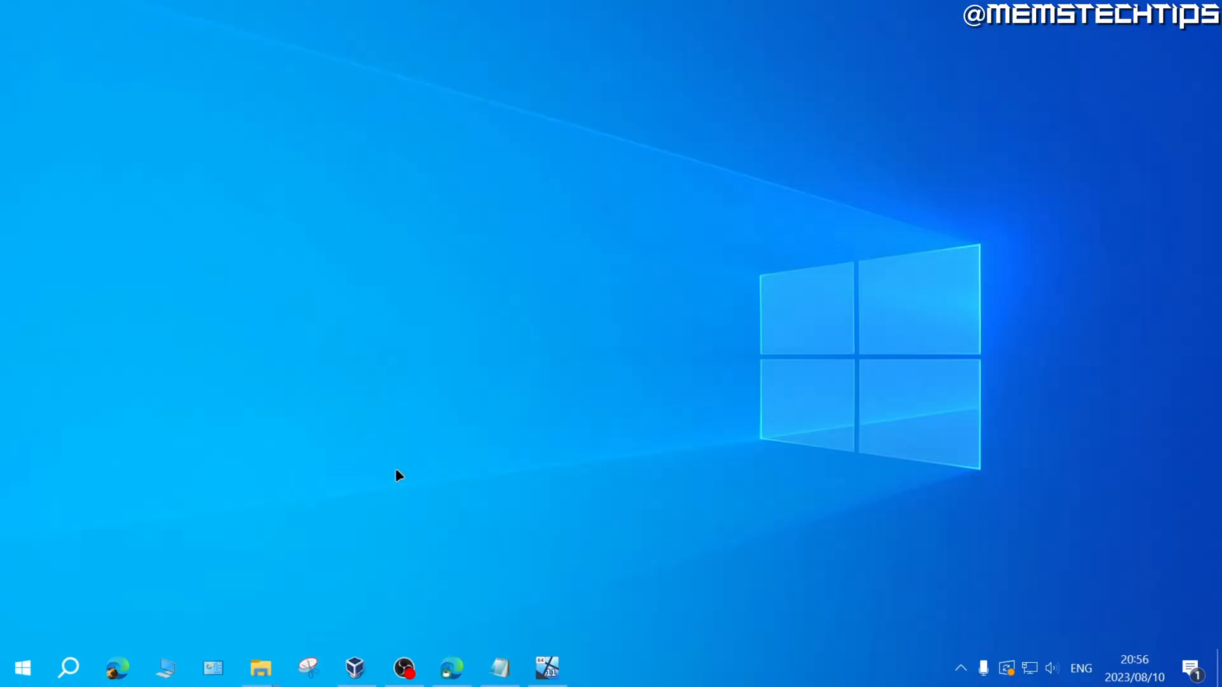
key("Win+r")
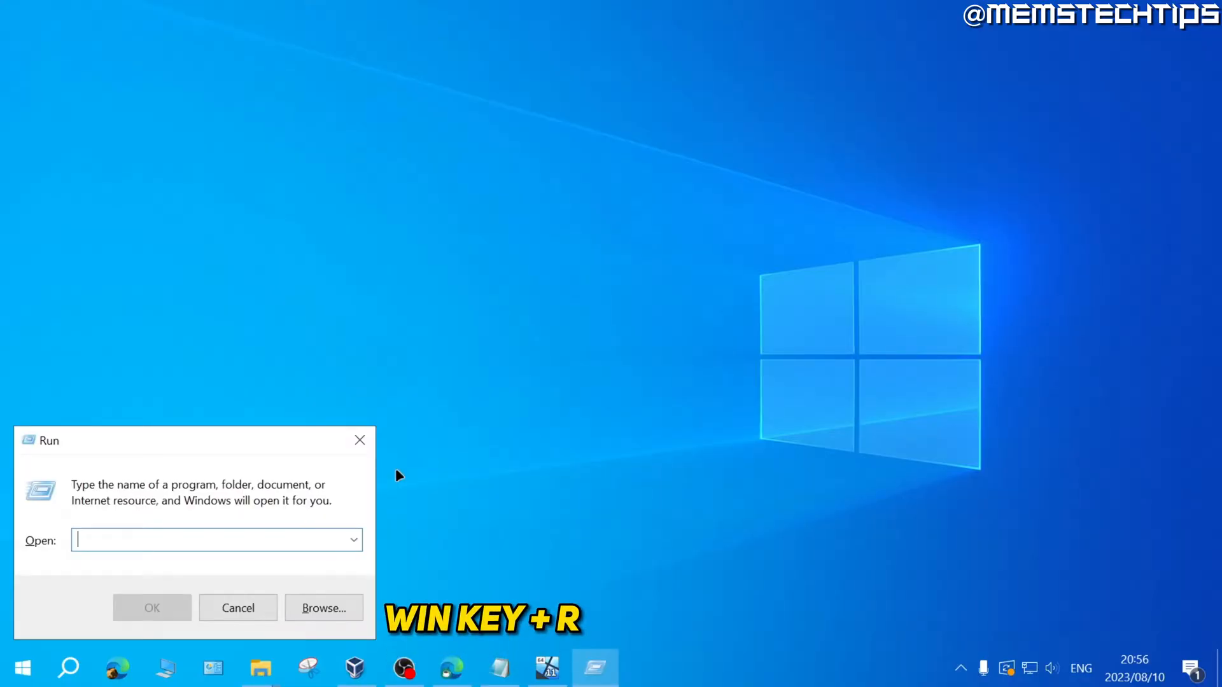
mouse_move(139, 498)
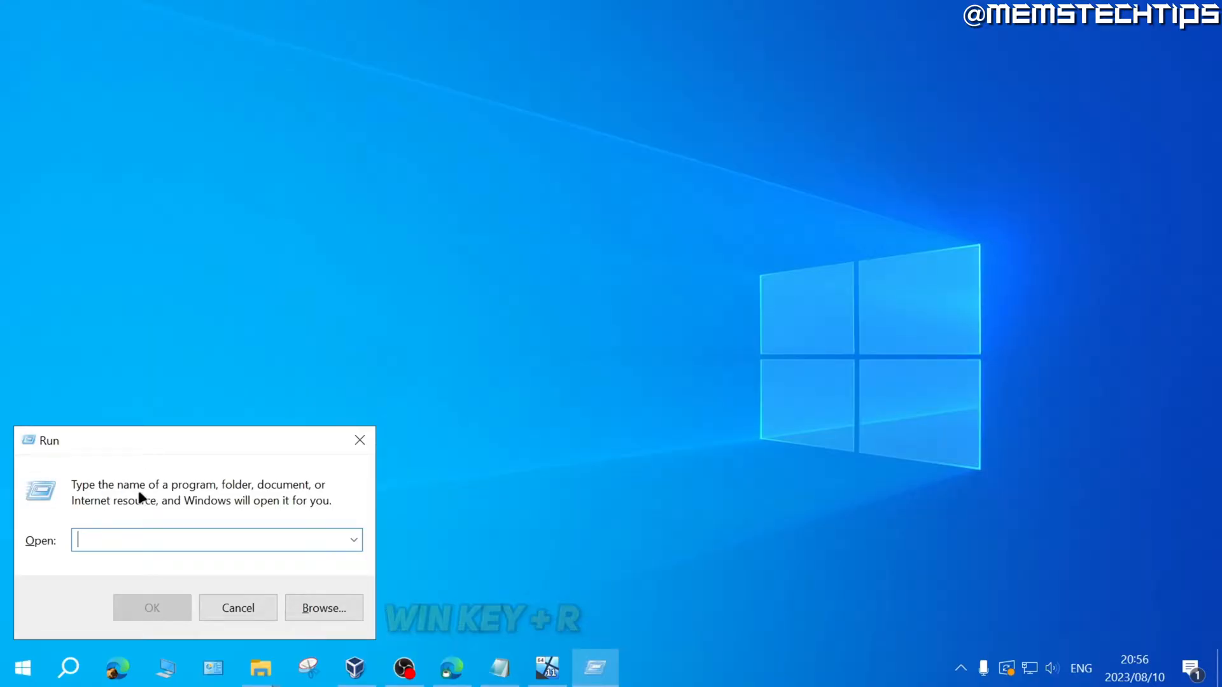
Step: Run changepk.exe from the Run dialog to reach the Activation page
type("changepk.exe")
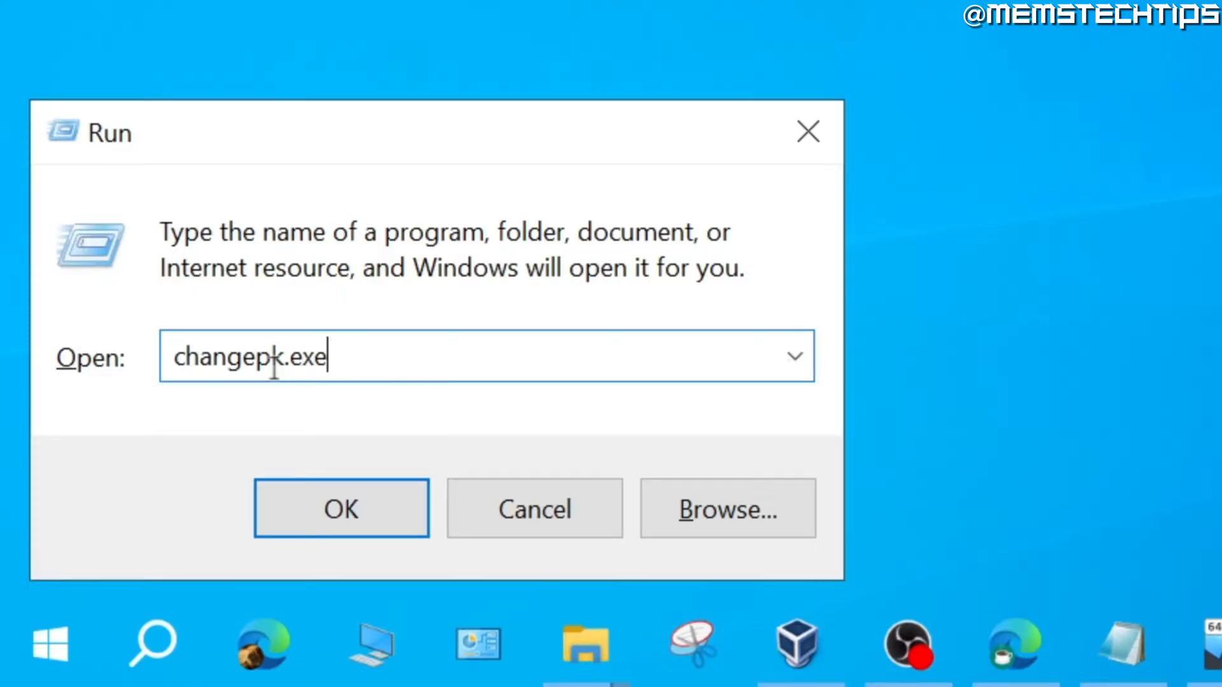
mouse_move(422, 342)
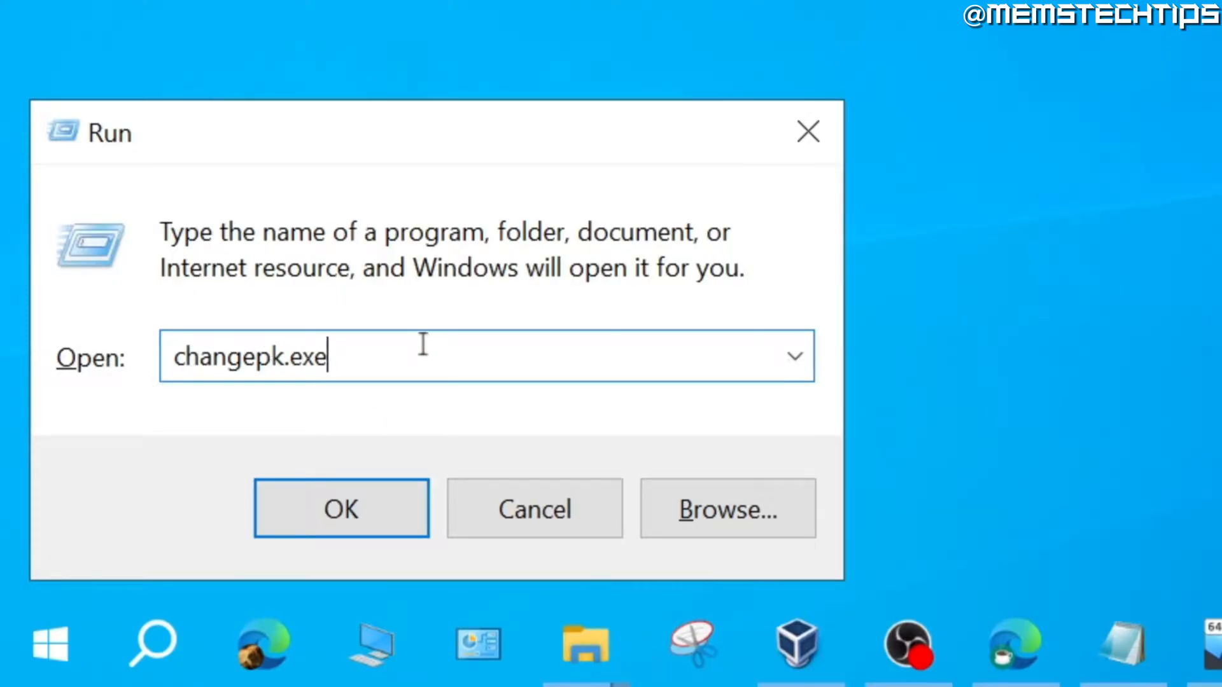
left_click(342, 508)
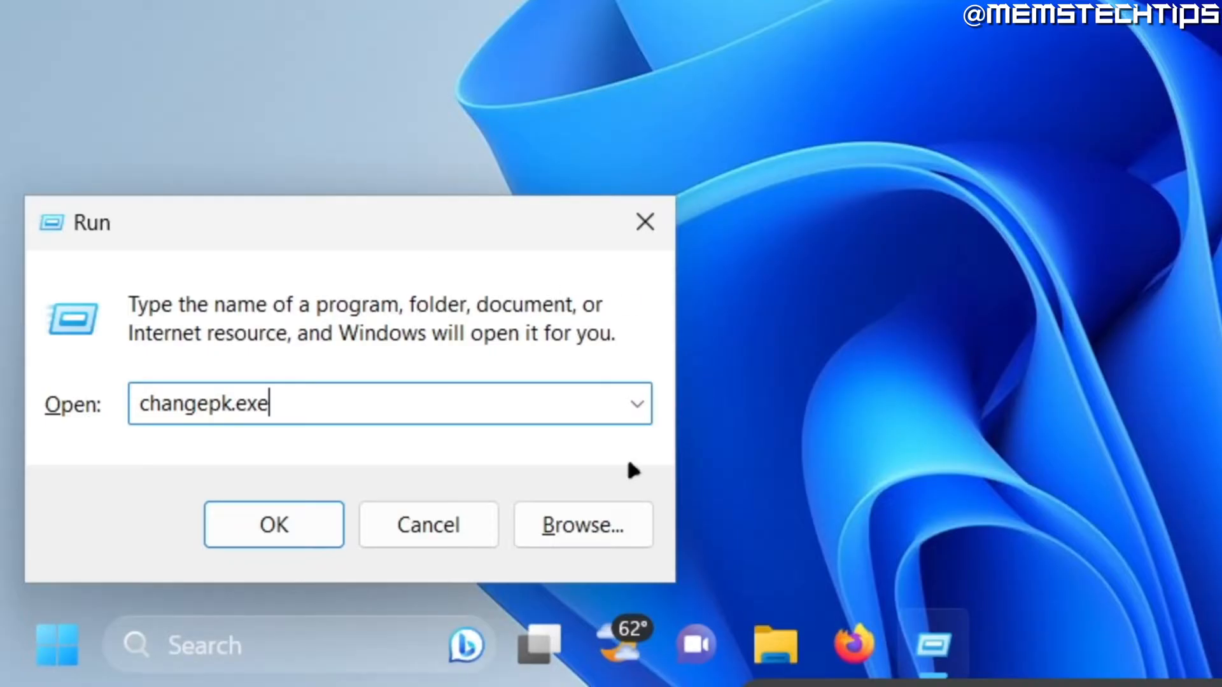
left_click(273, 523)
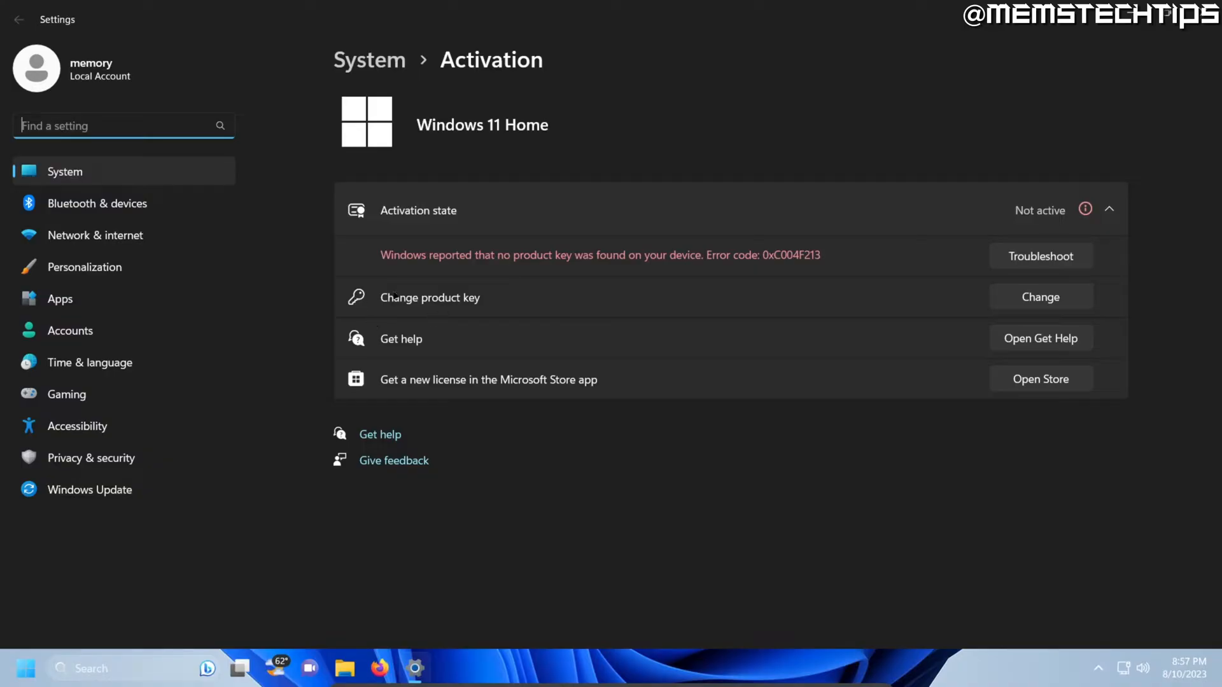
mouse_move(1053, 308)
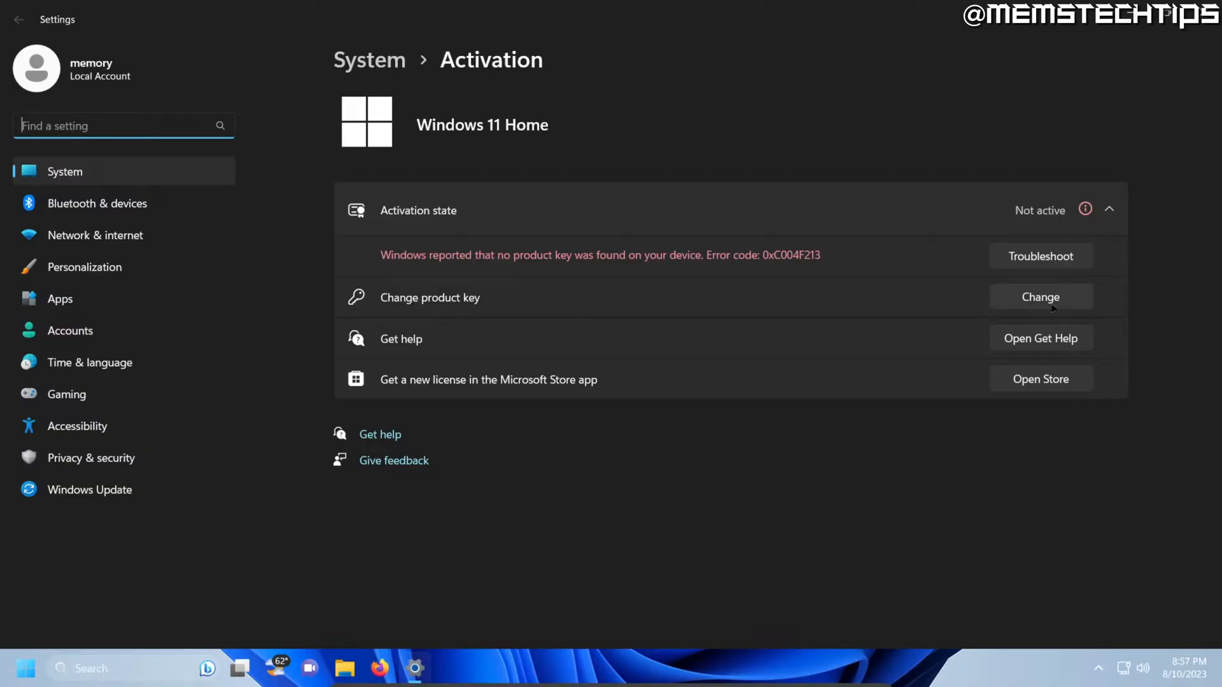
Step: Choose Change product key on the Activation page to get the Enter a product key dialog
left_click(1040, 296)
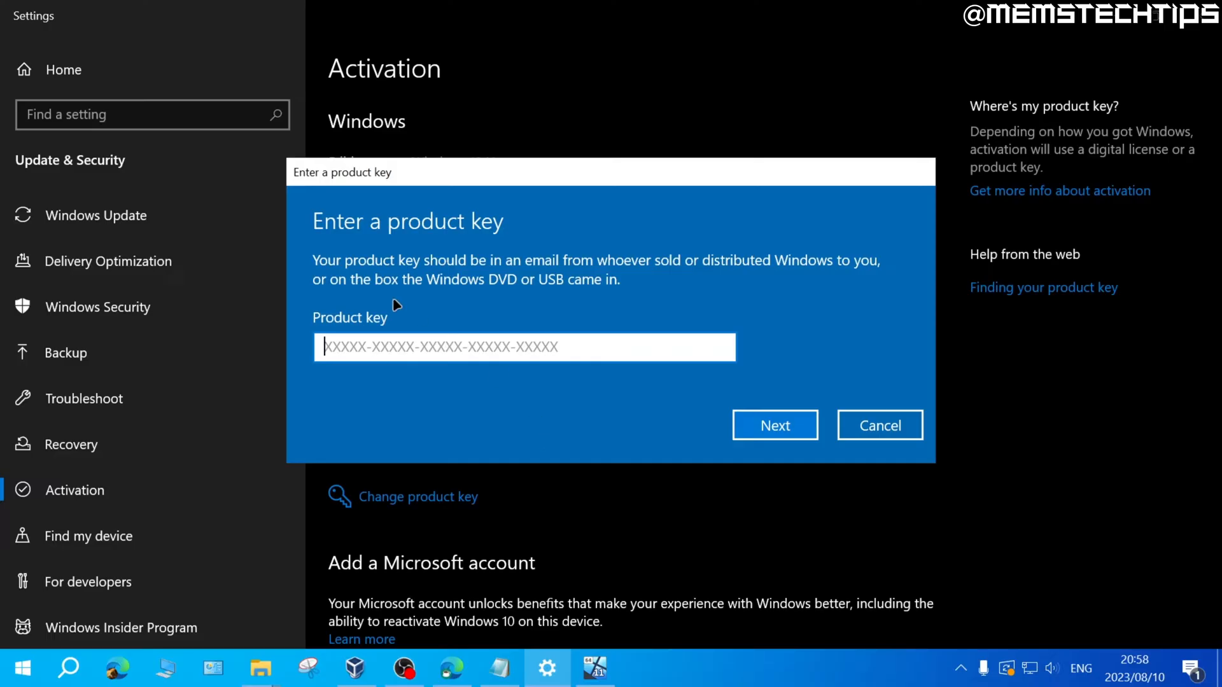
mouse_move(518, 276)
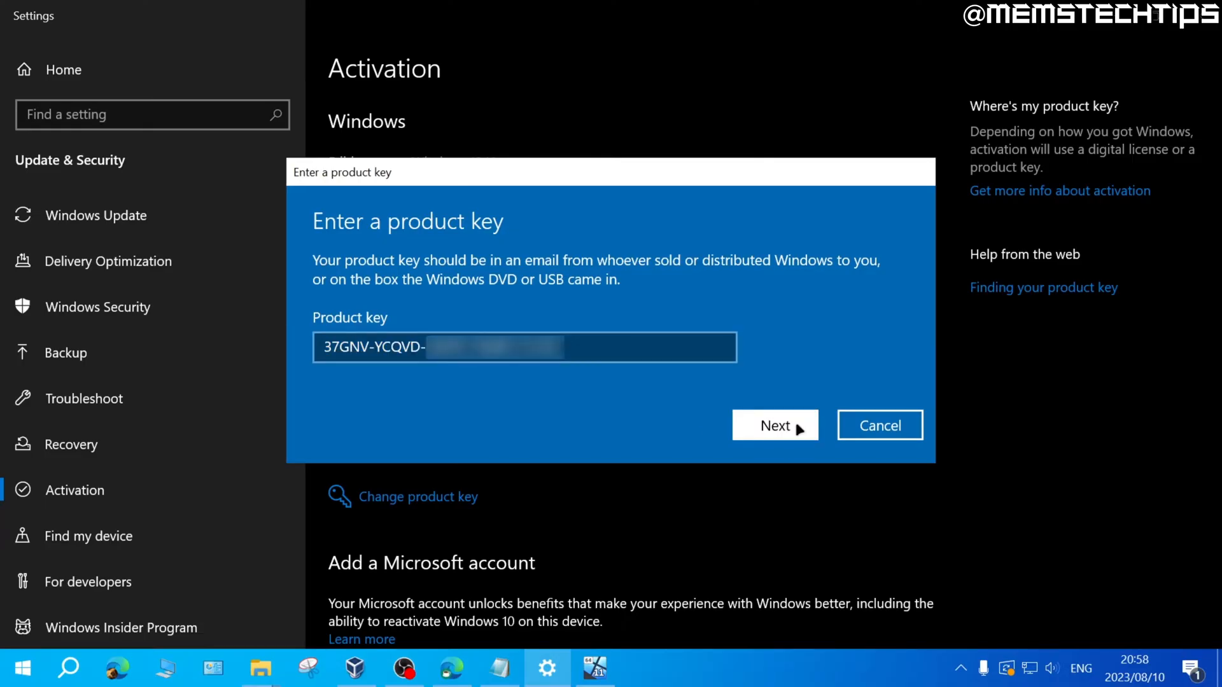
Step: Submit the product key and confirm Activate so Windows 10 Home shows as activated
left_click(776, 426)
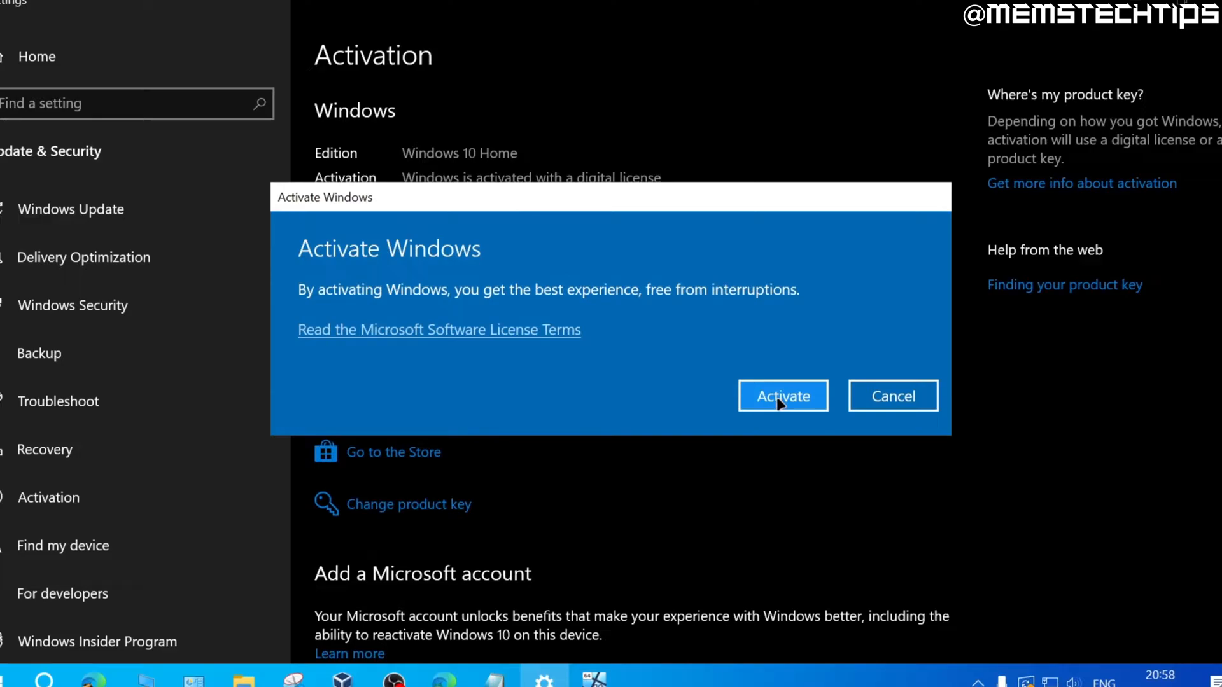
left_click(783, 396)
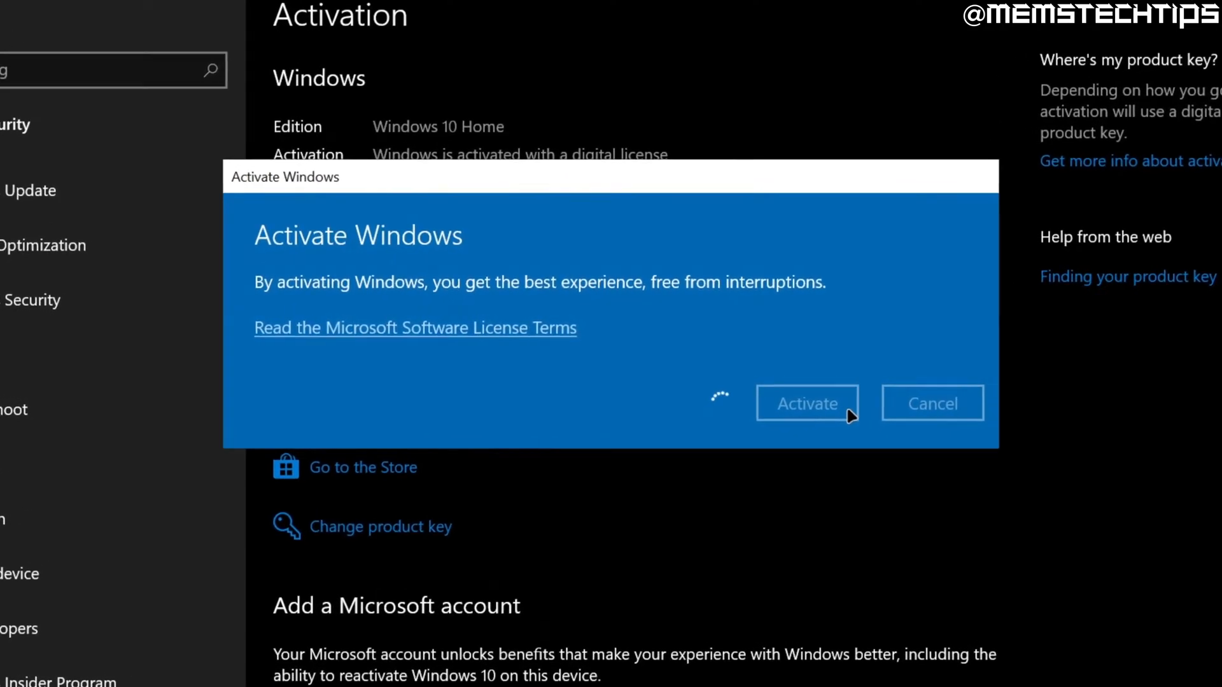
left_click(808, 404)
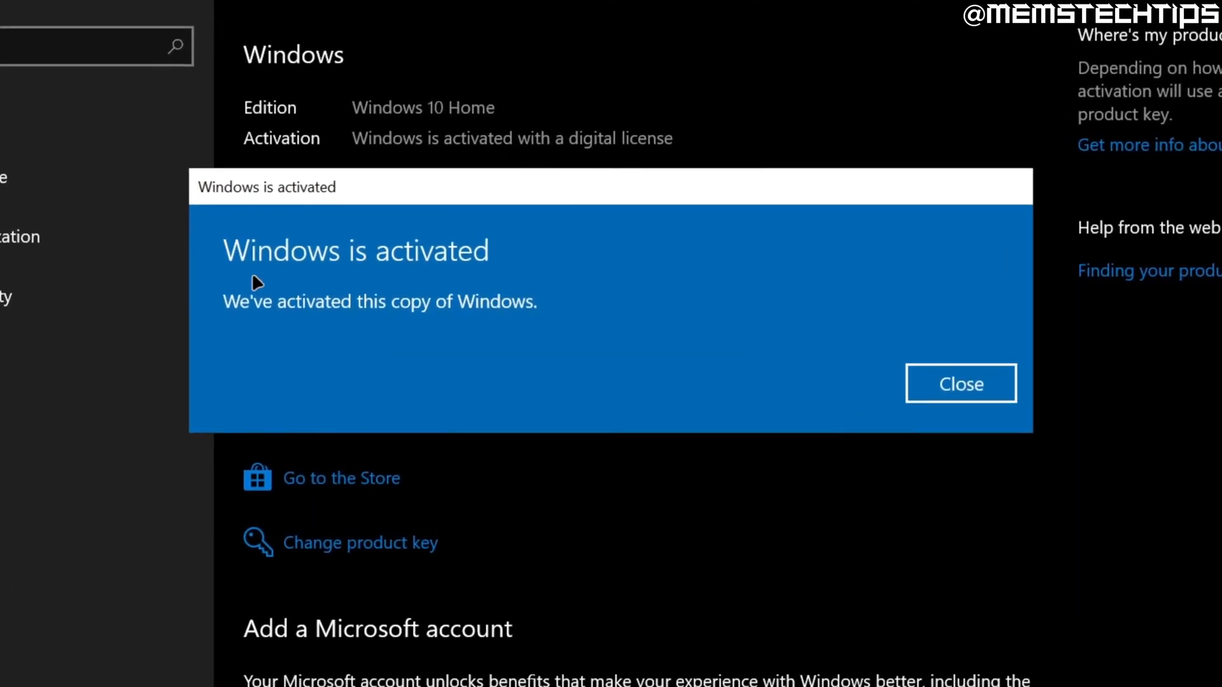
mouse_move(554, 295)
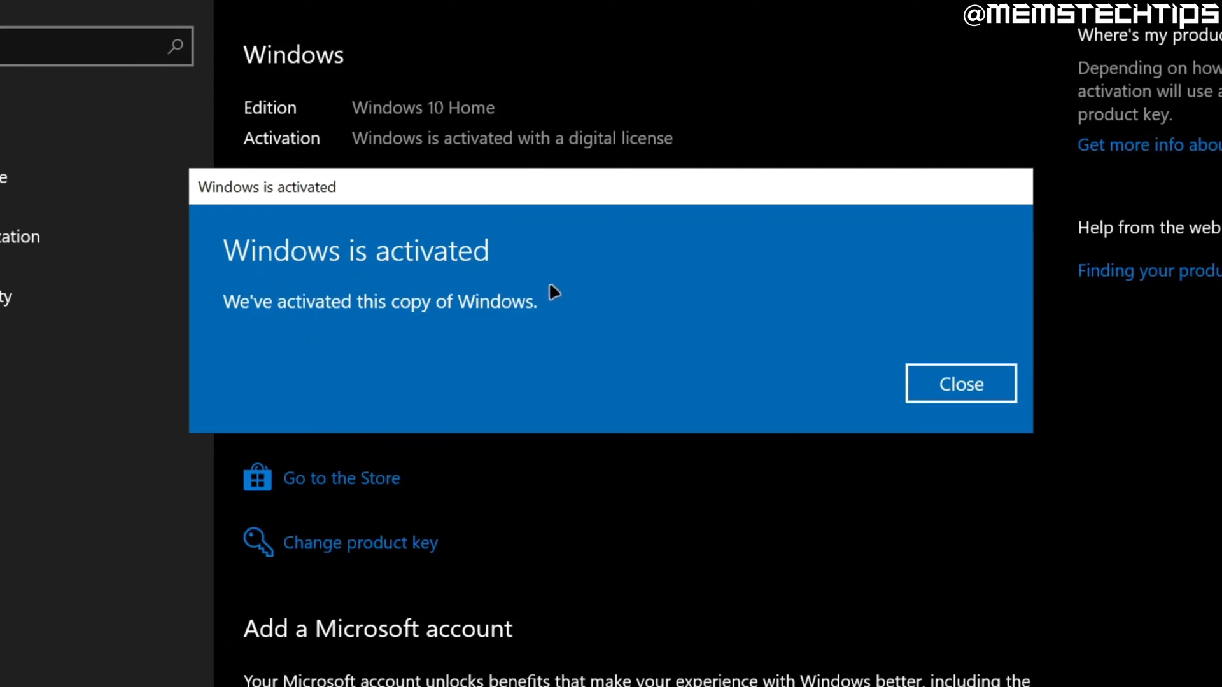
mouse_move(534, 327)
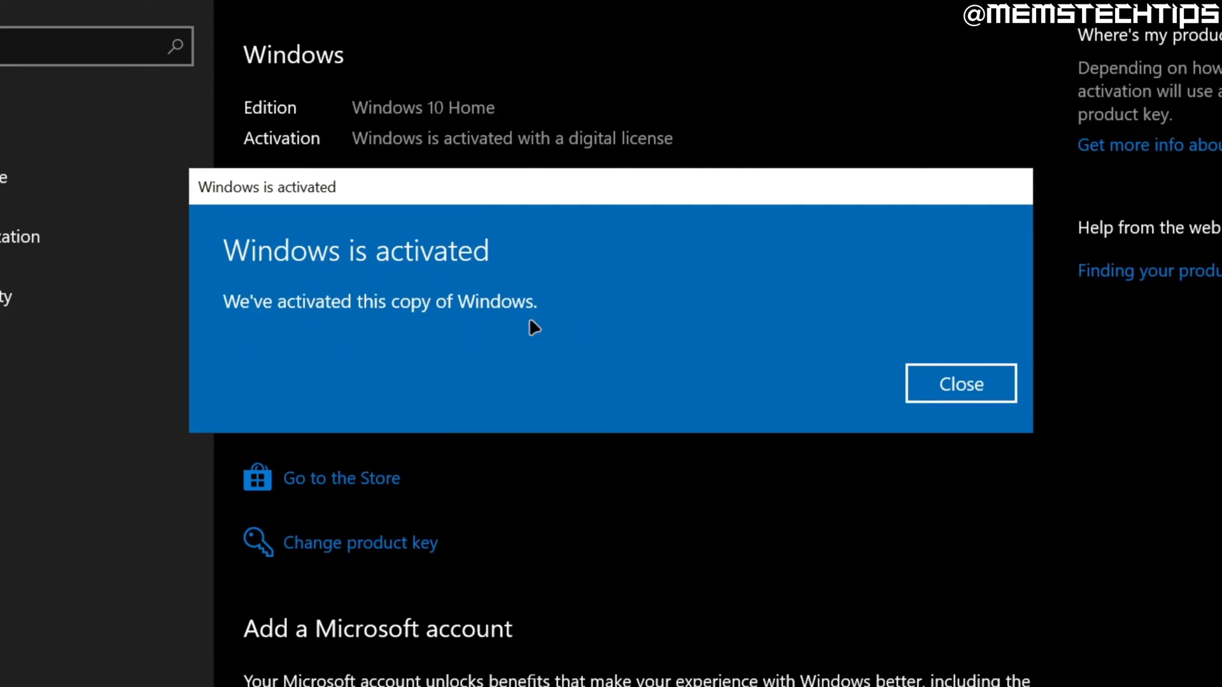
mouse_move(600, 290)
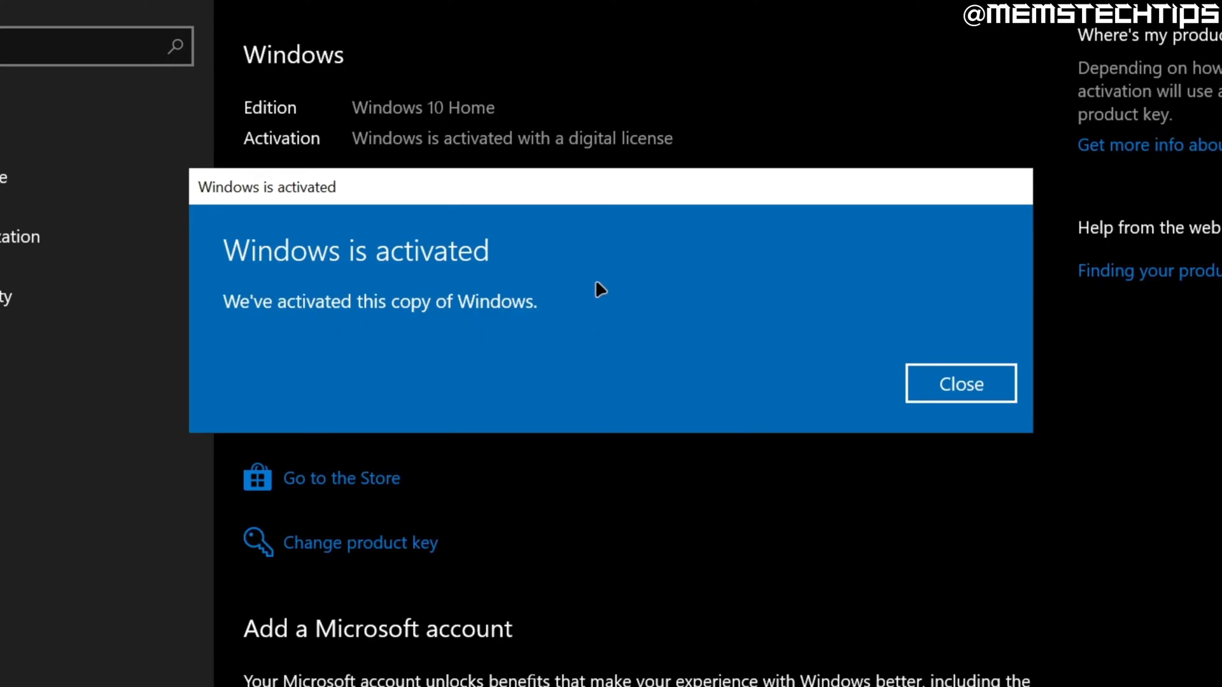